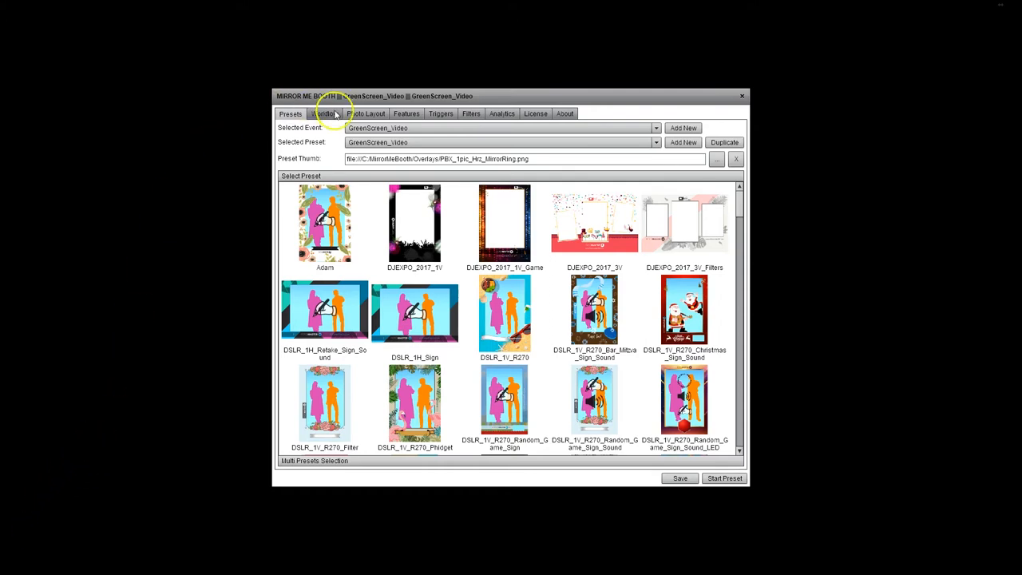
Show the GreenScreen_Video preset's workflow of animations, DSLR photo, preview and auto-save states.
{"action": "left_click", "coordinate": [325, 114]}
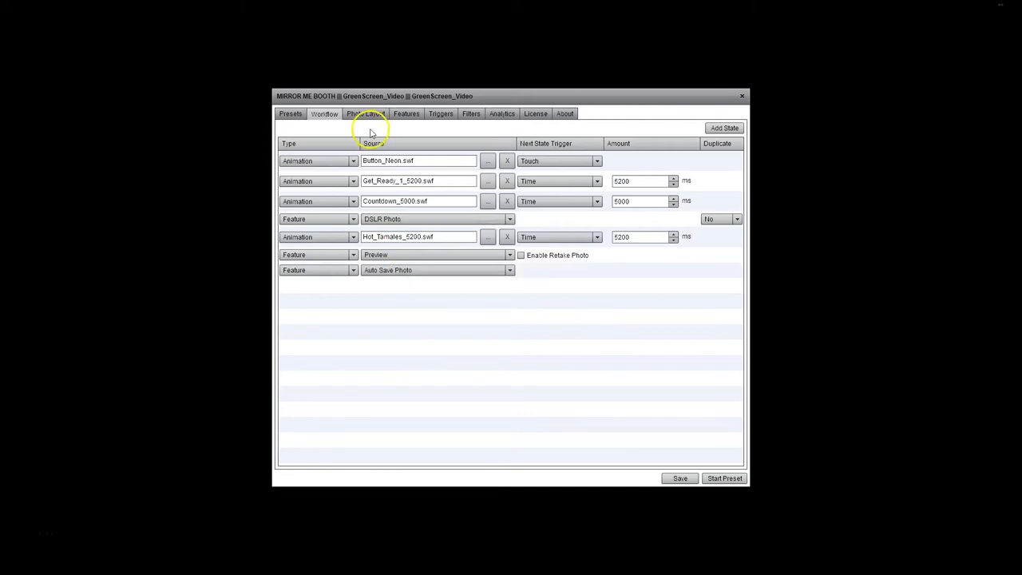
Show the preset's photo layout with the single DSLR Photo [1] frame on the 1600x1200 canvas.
{"action": "left_click", "coordinate": [364, 114]}
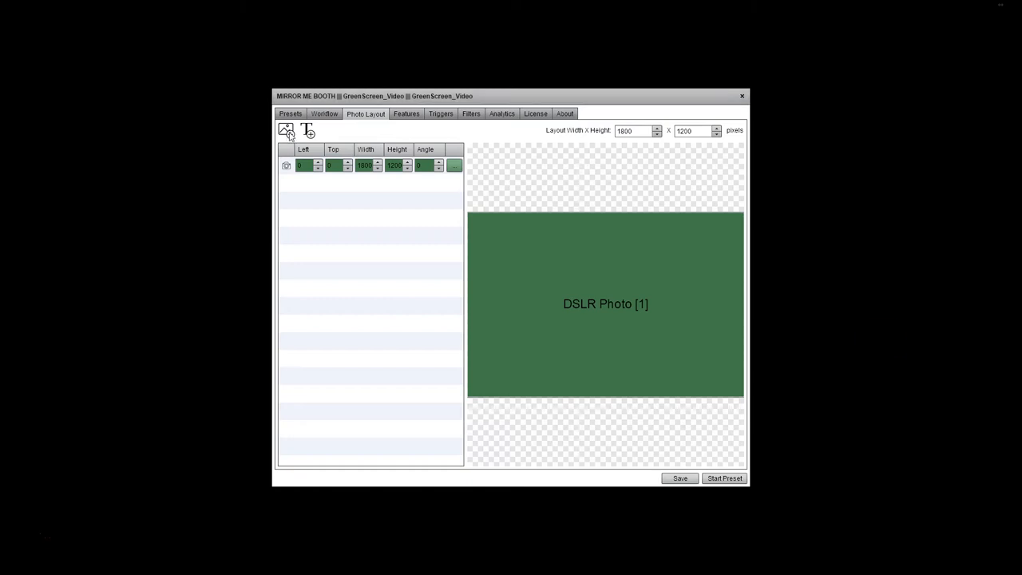
Add the spaceship cockpit image from Backgrounds and place it behind the DSLR Photo [1] frame.
{"action": "left_click", "coordinate": [286, 131]}
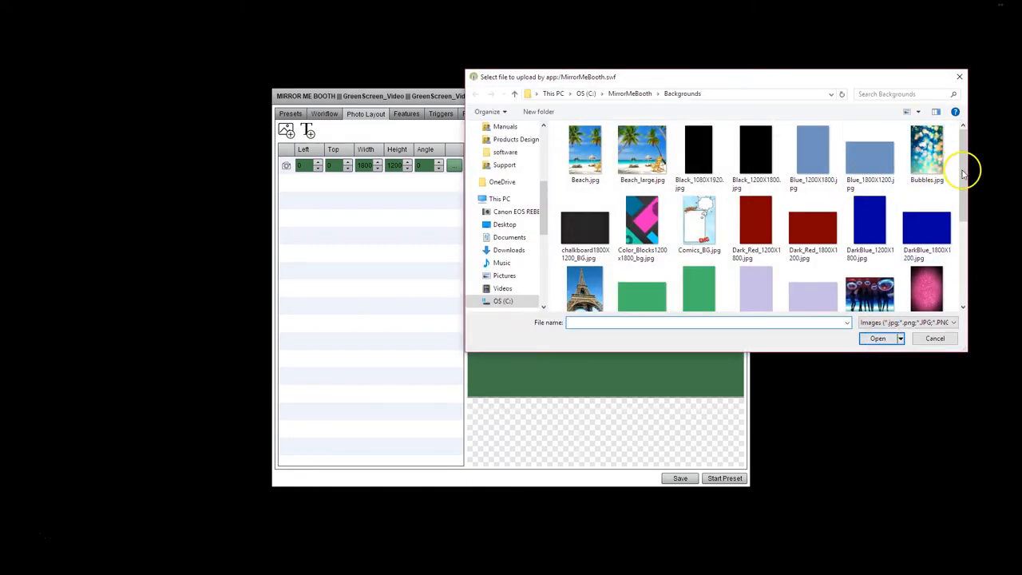
{"action": "scroll", "scroll_direction": "down", "scroll_amount": 3}
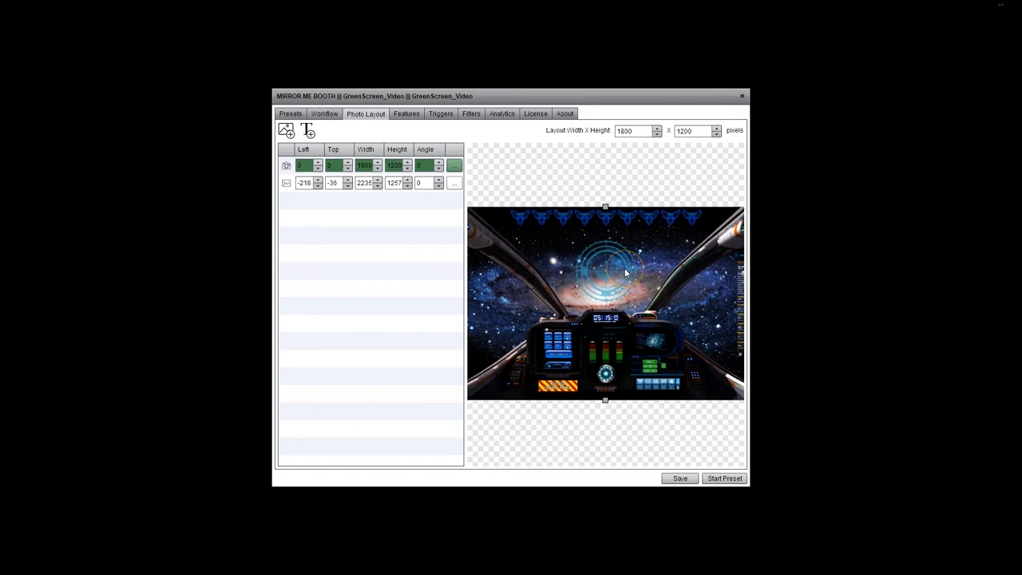
{"action": "left_click", "coordinate": [287, 182]}
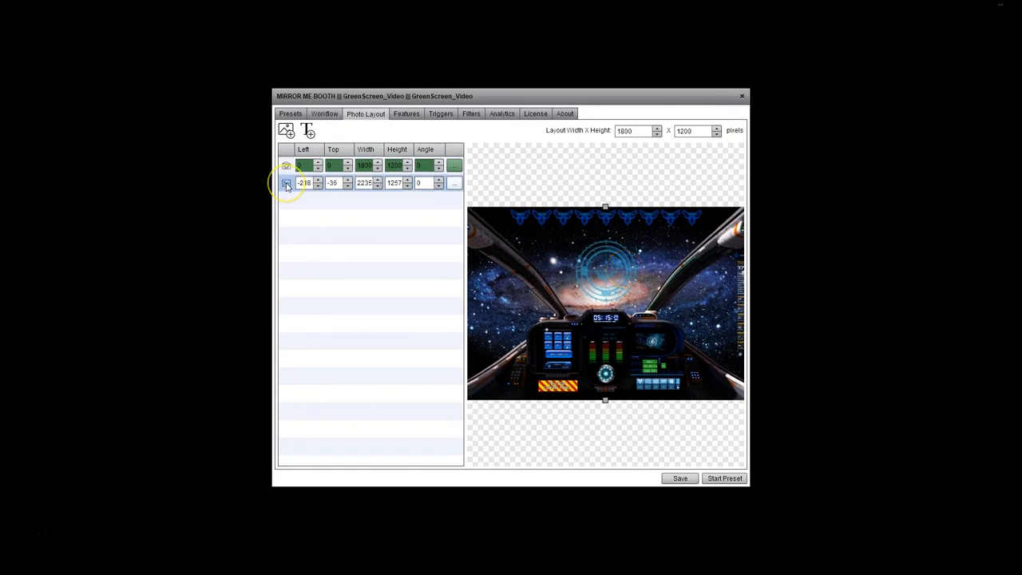
{"action": "left_click", "coordinate": [287, 182]}
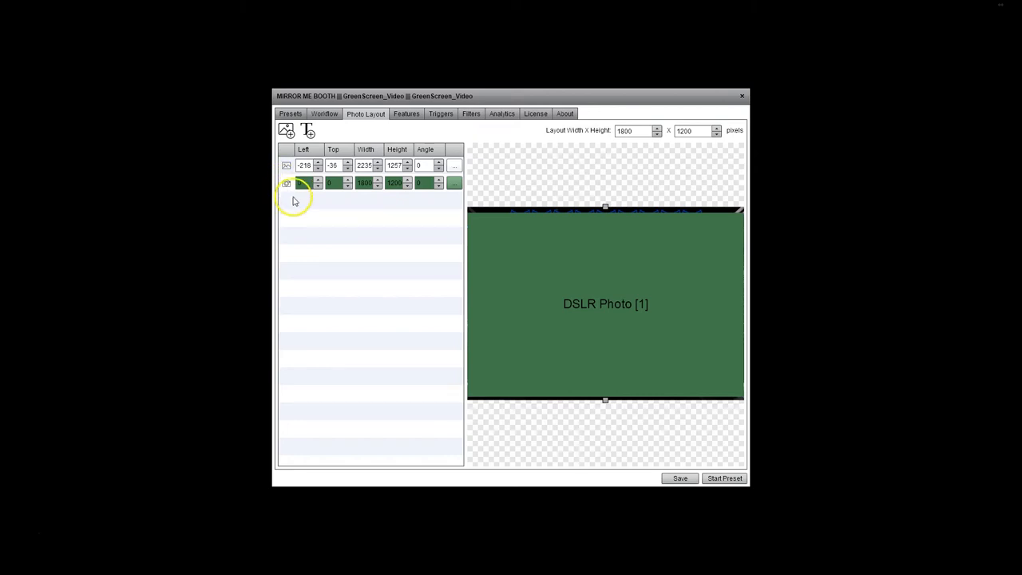
{"action": "mouse_move", "coordinate": [380, 278]}
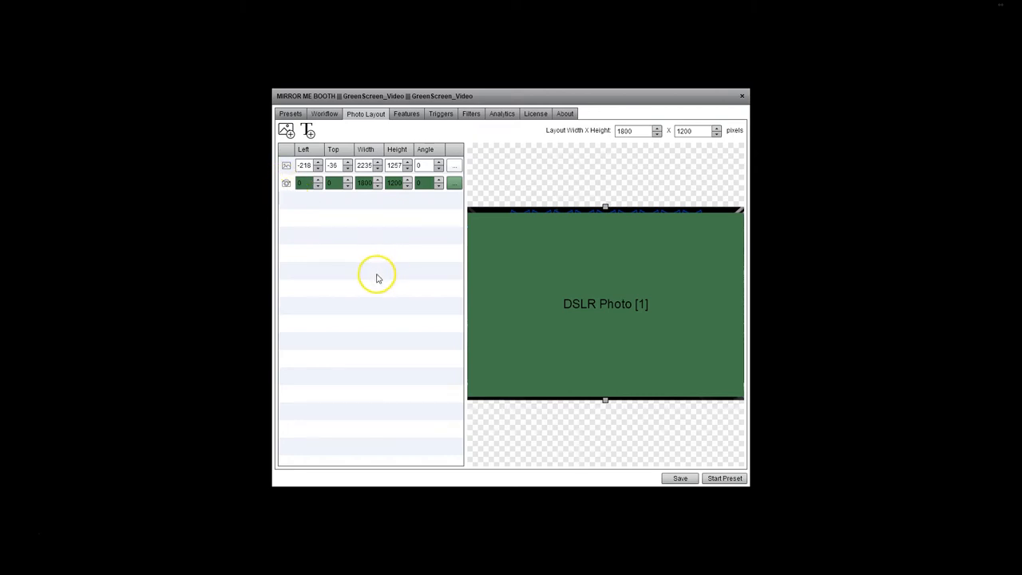
Show the preset's filter settings with Green Screen applied to all photos, Amount 10, Threshold 0.
{"action": "left_click", "coordinate": [469, 114]}
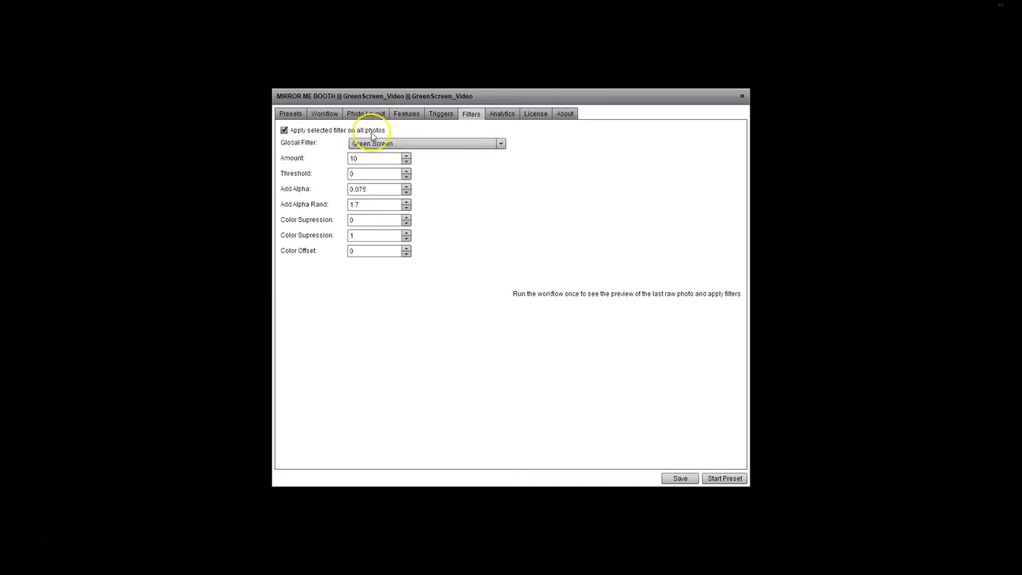
{"action": "mouse_move", "coordinate": [396, 144]}
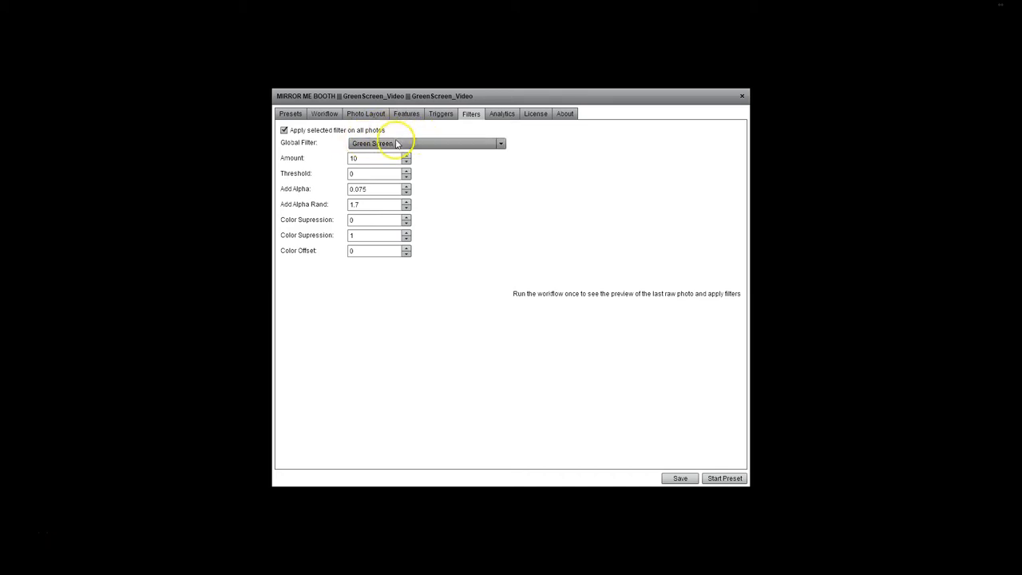
{"action": "mouse_move", "coordinate": [341, 310]}
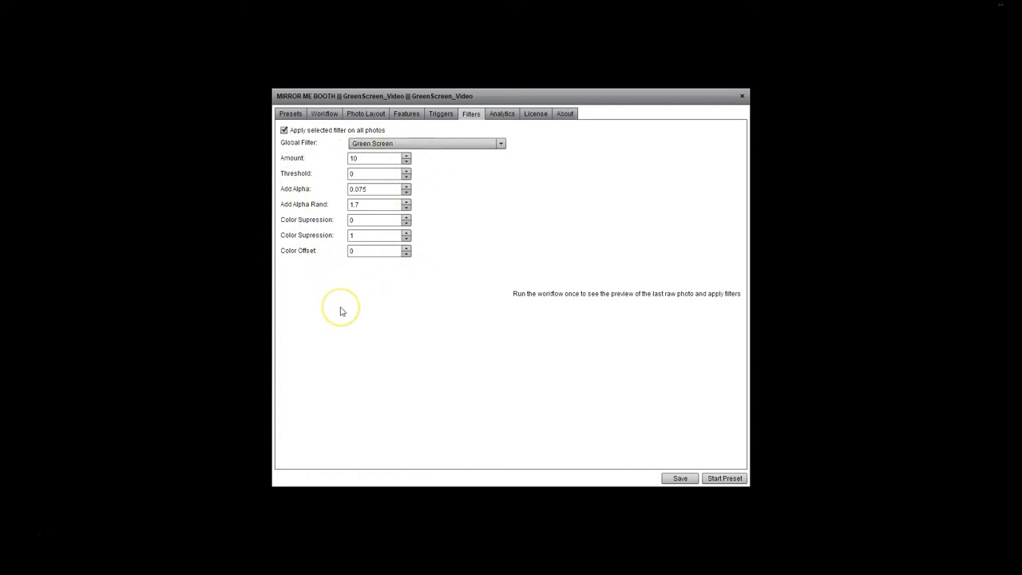
{"action": "mouse_move", "coordinate": [342, 310]}
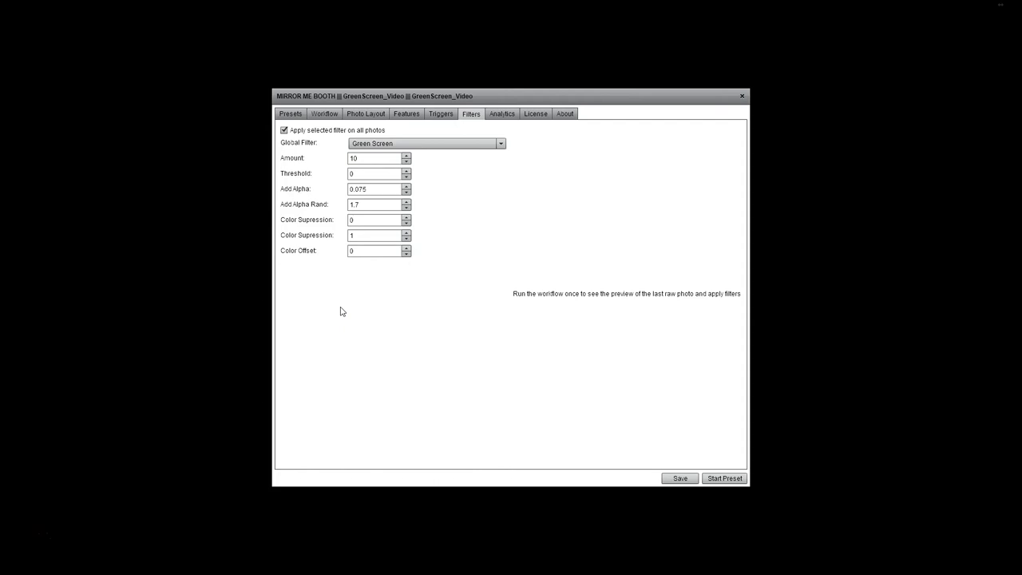
{"action": "mouse_move", "coordinate": [530, 211]}
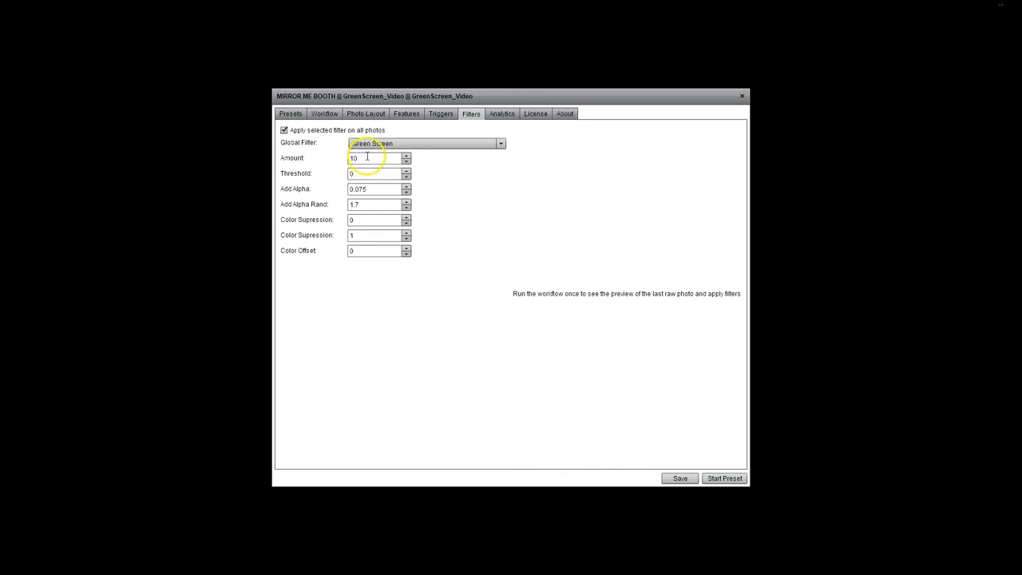
{"action": "mouse_move", "coordinate": [306, 161]}
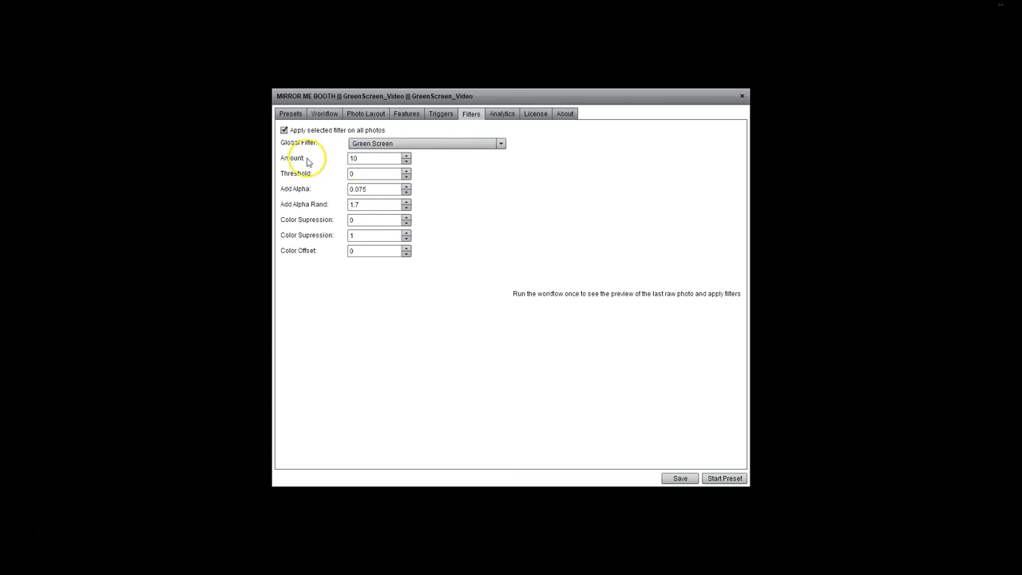
{"action": "mouse_move", "coordinate": [339, 174]}
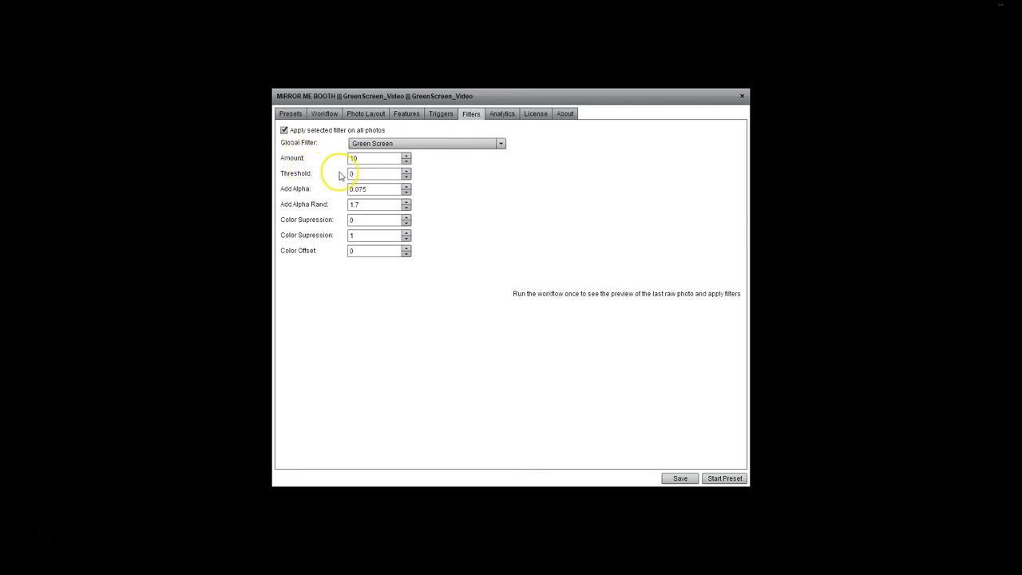
{"action": "mouse_move", "coordinate": [305, 164]}
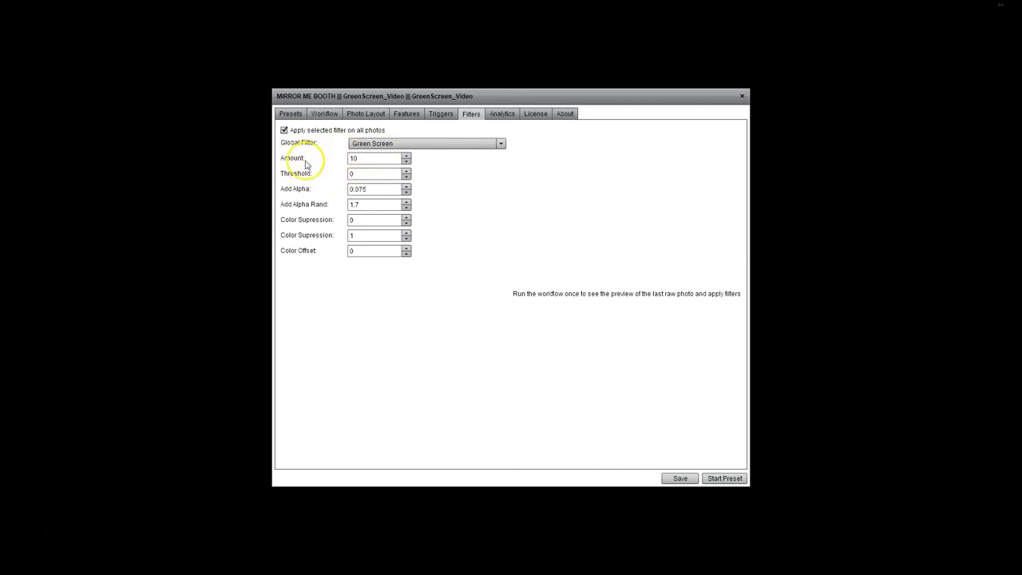
{"action": "mouse_move", "coordinate": [369, 120]}
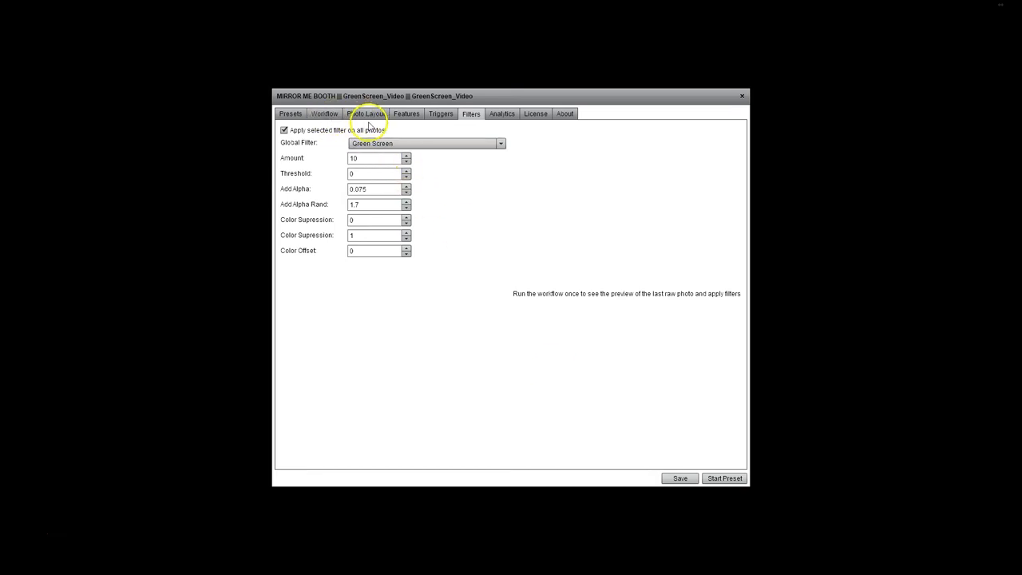
Dismiss the Preset Saved message and preview the last raw photo with the green background removed.
{"action": "left_click", "coordinate": [679, 478]}
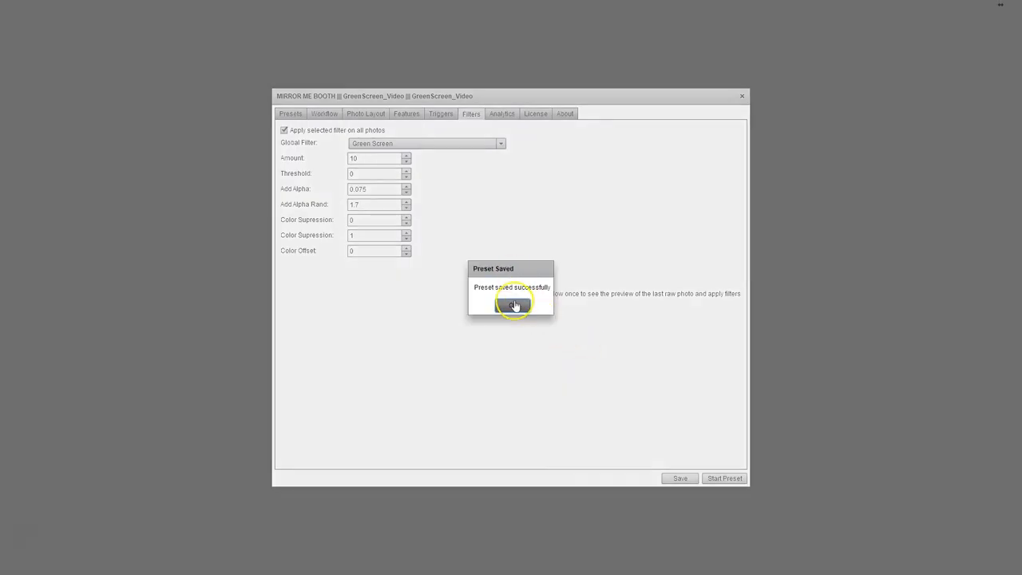
{"action": "left_click", "coordinate": [515, 305]}
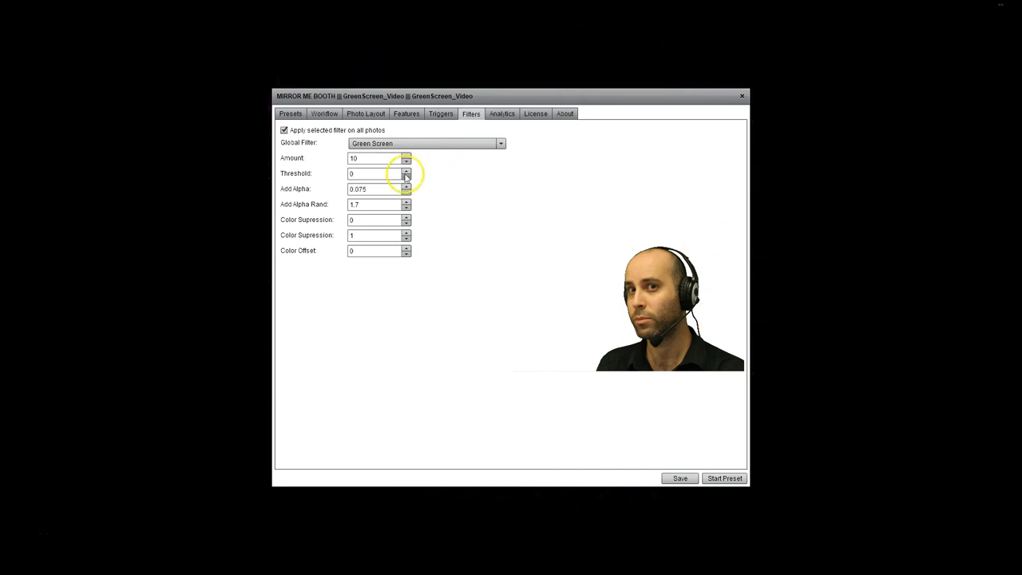
Raise the Green Screen Threshold step by step to around 0.9 while watching the cut-out preview.
{"action": "left_click", "coordinate": [406, 171]}
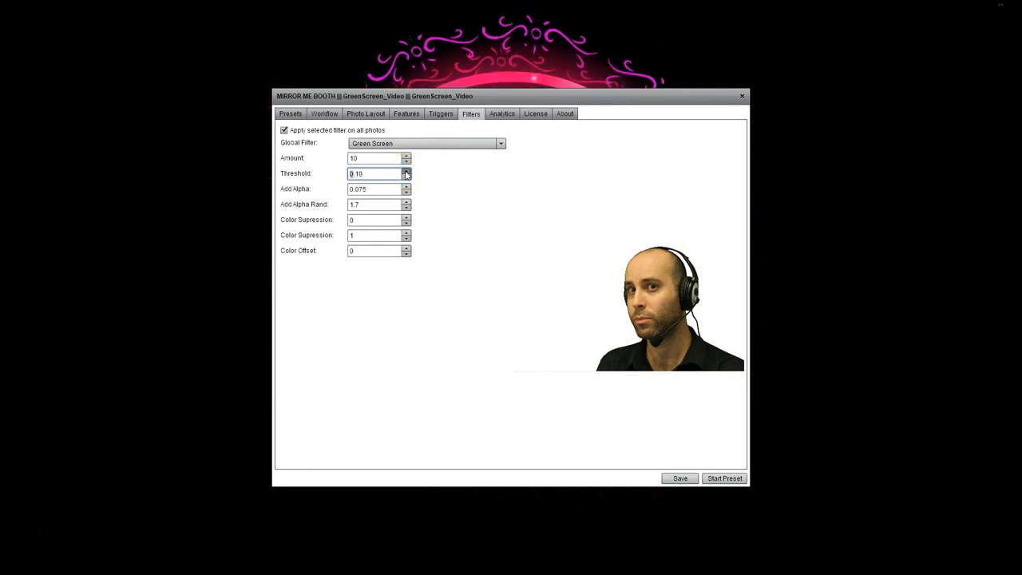
{"action": "left_click", "coordinate": [406, 171]}
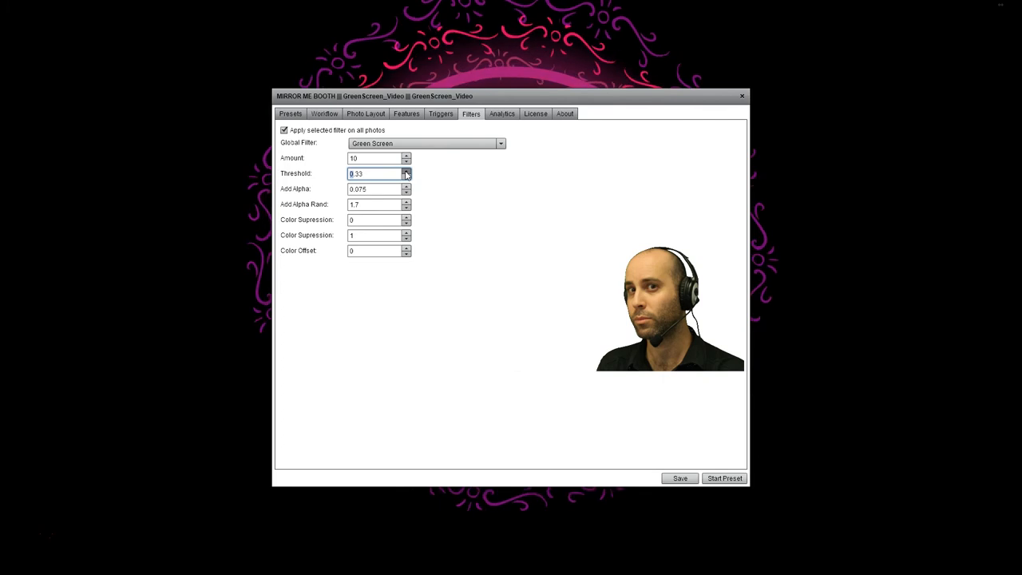
{"action": "left_click", "coordinate": [406, 171]}
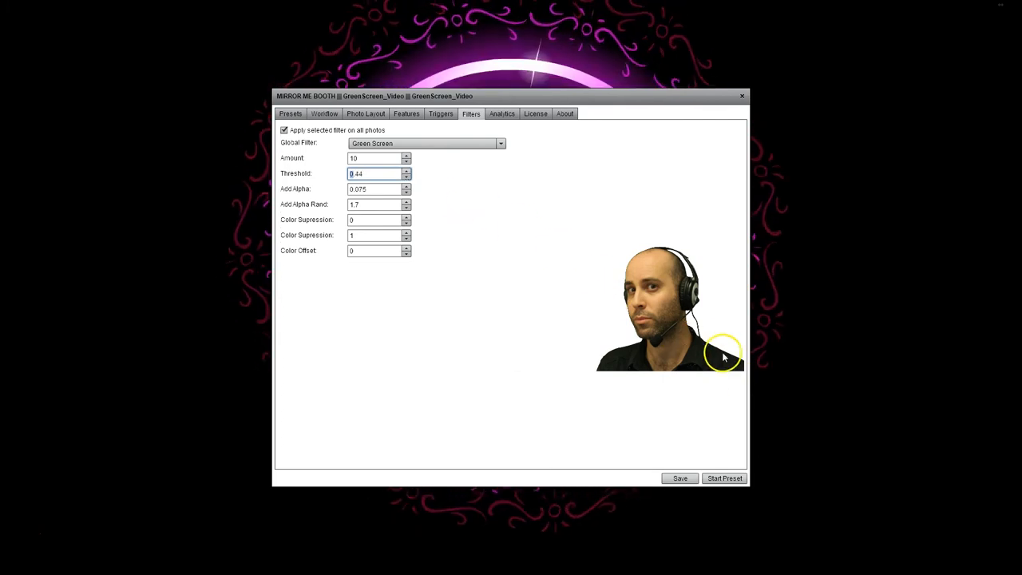
{"action": "mouse_move", "coordinate": [695, 343]}
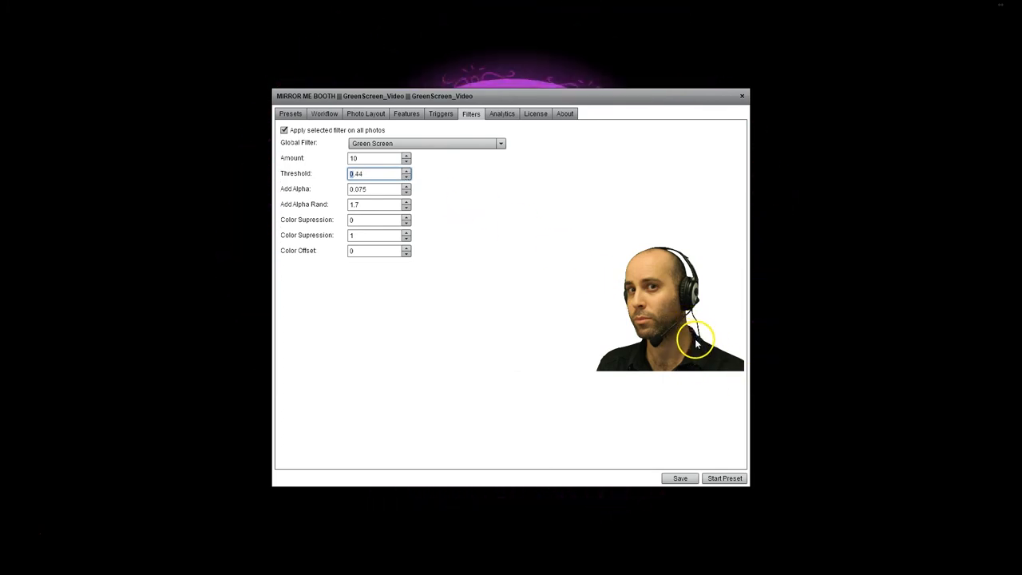
{"action": "mouse_move", "coordinate": [428, 294]}
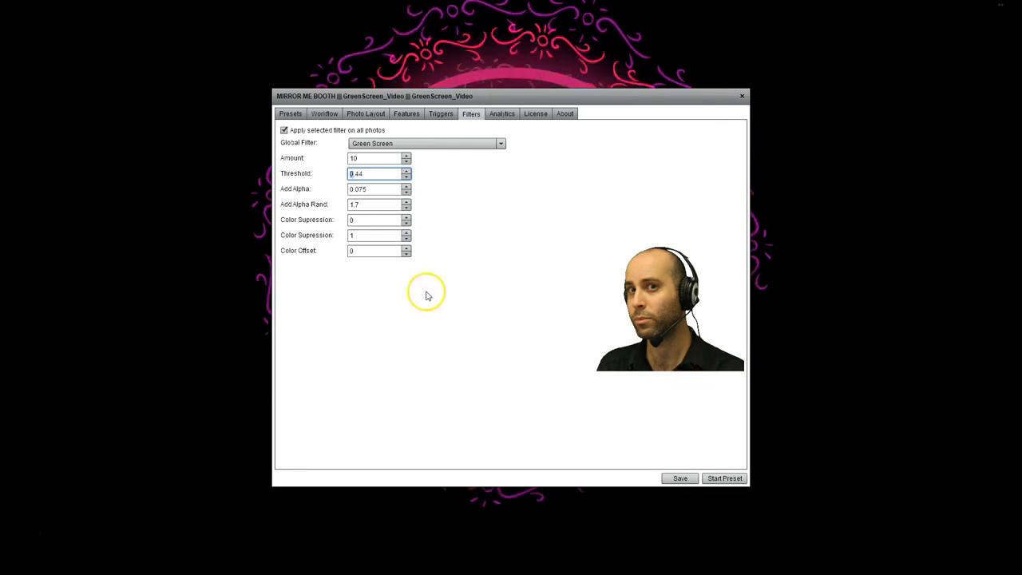
{"action": "left_click", "coordinate": [406, 171]}
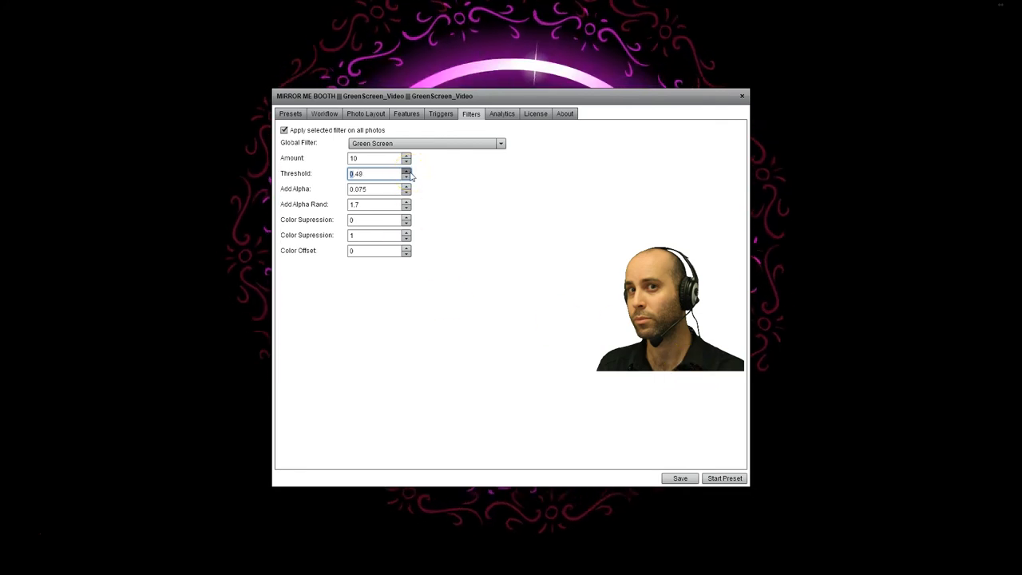
{"action": "left_click", "coordinate": [405, 171]}
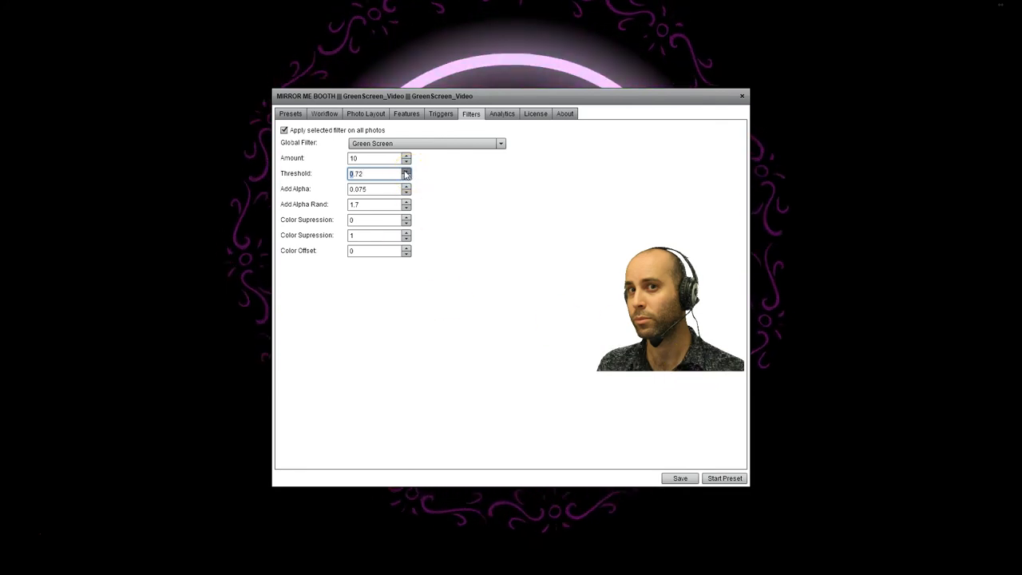
{"action": "left_click", "coordinate": [406, 171]}
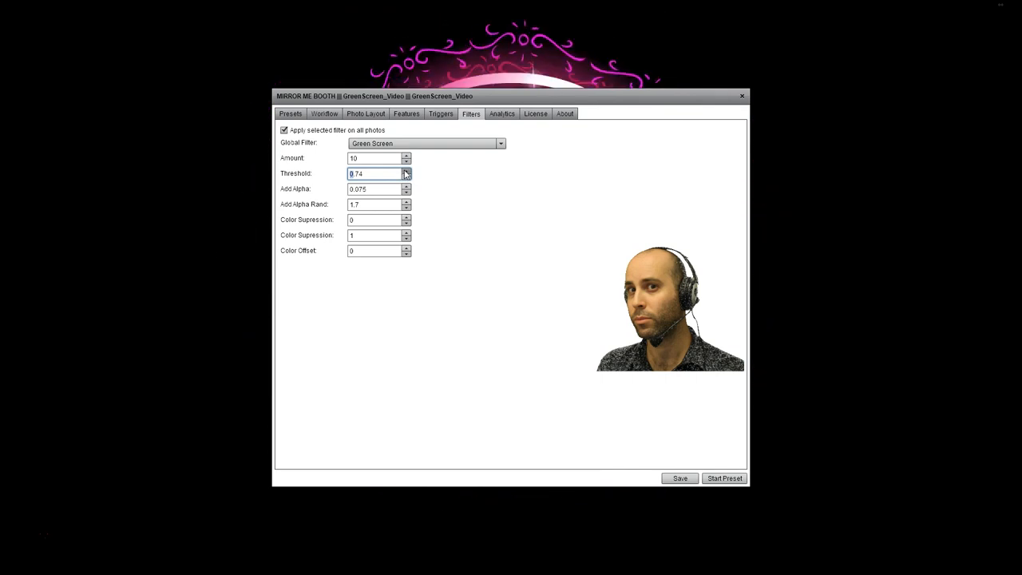
{"action": "left_click", "coordinate": [405, 171]}
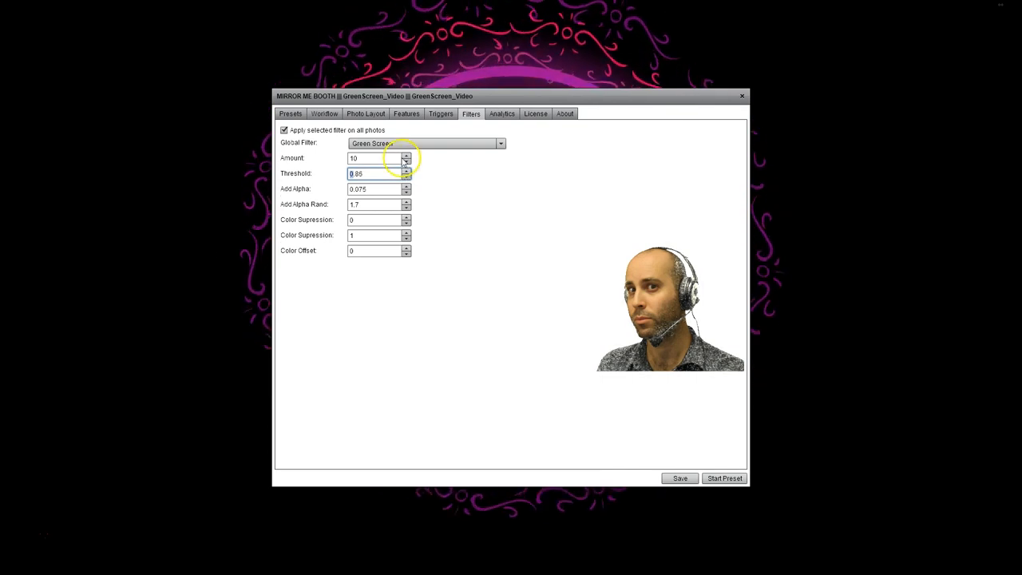
Lower the Amount then bring it back to 10, and nudge the Threshold down slightly.
{"action": "left_click", "coordinate": [406, 160]}
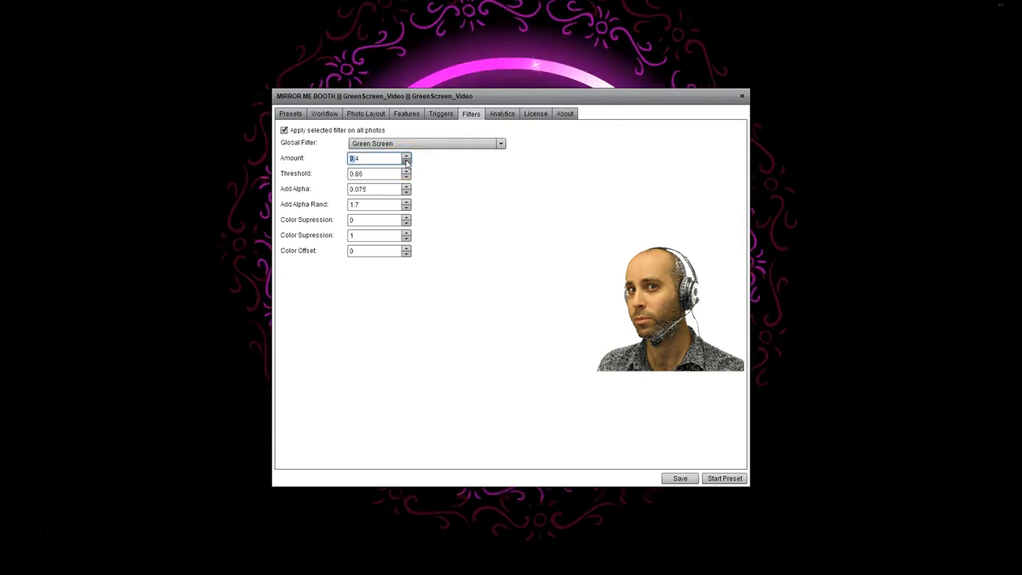
{"action": "left_click", "coordinate": [406, 159]}
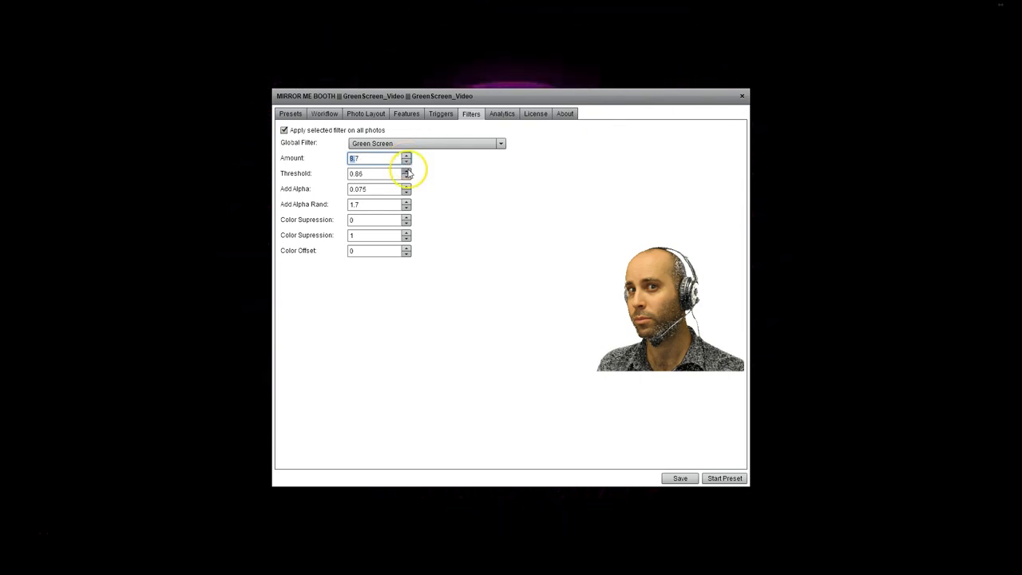
{"action": "left_click", "coordinate": [406, 155]}
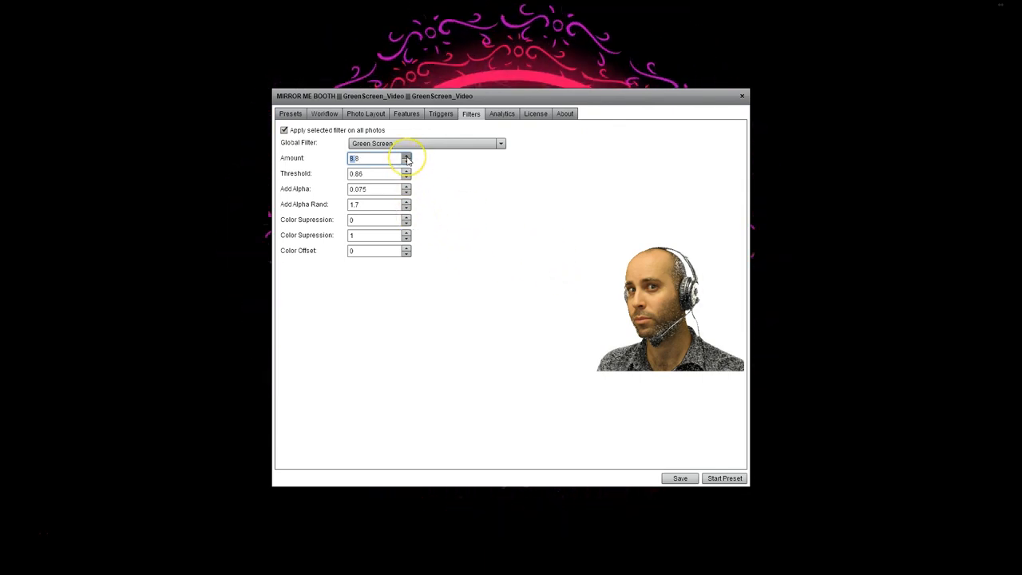
{"action": "left_click", "coordinate": [406, 154]}
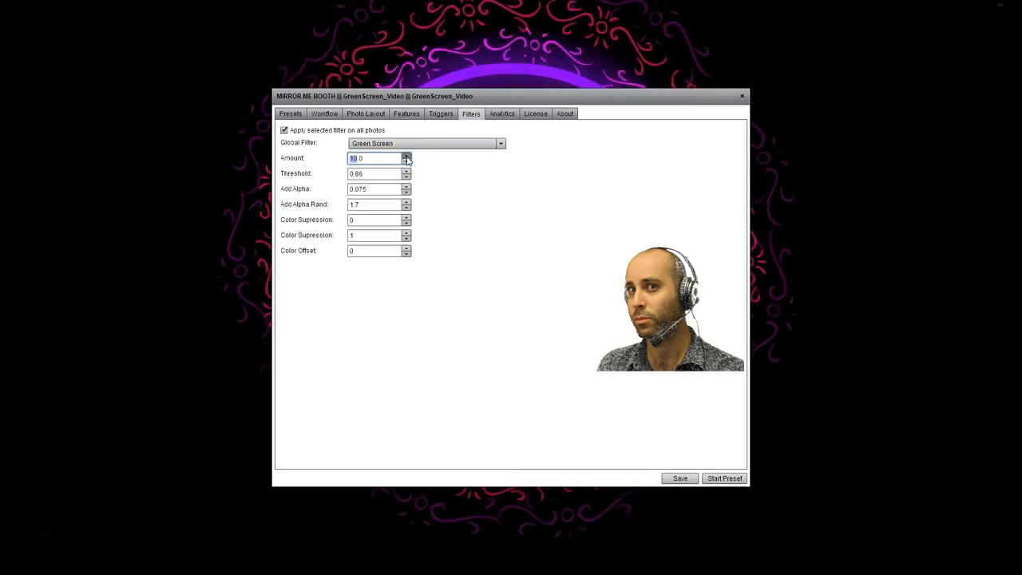
{"action": "left_click", "coordinate": [405, 176]}
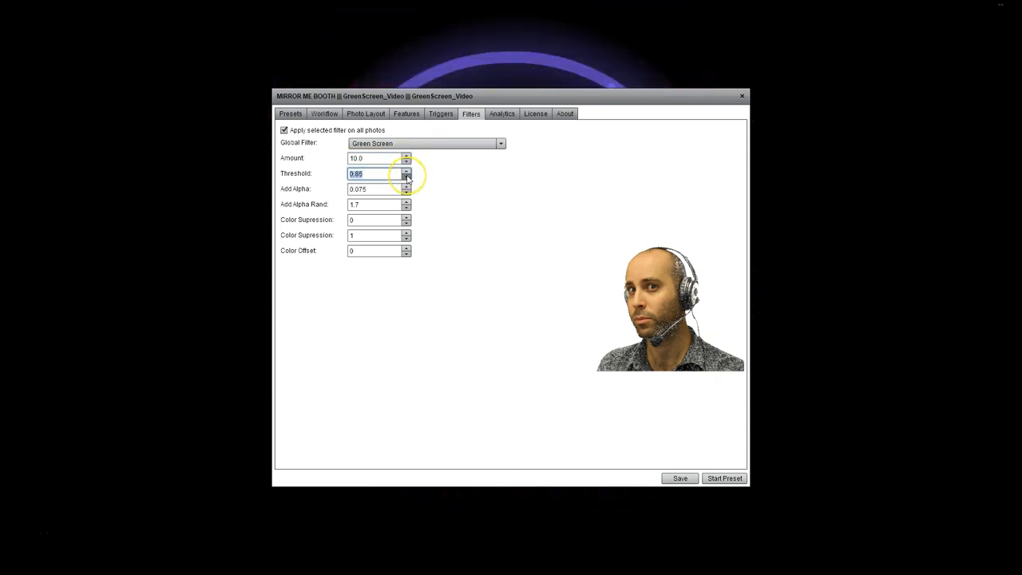
{"action": "left_click", "coordinate": [407, 176]}
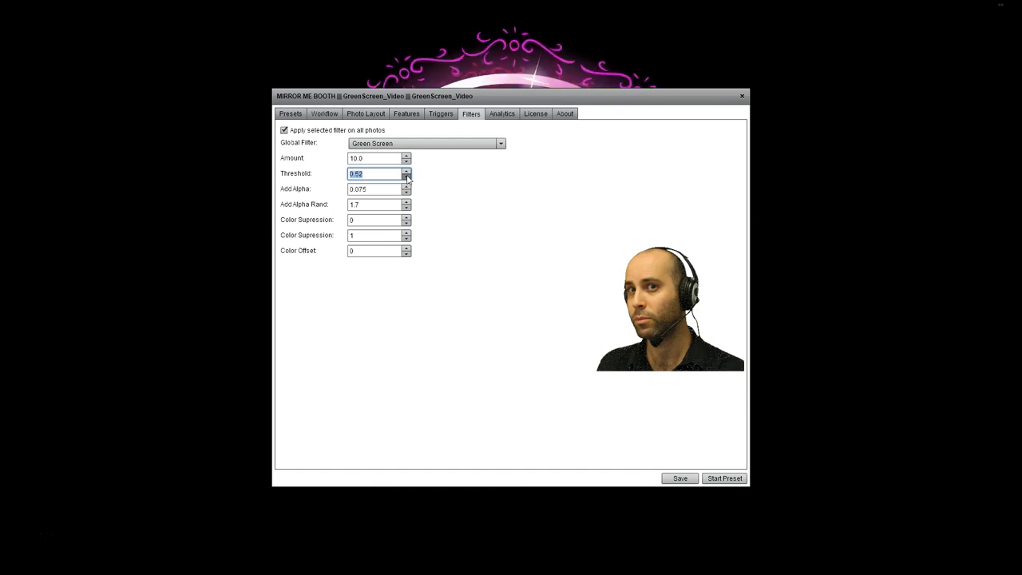